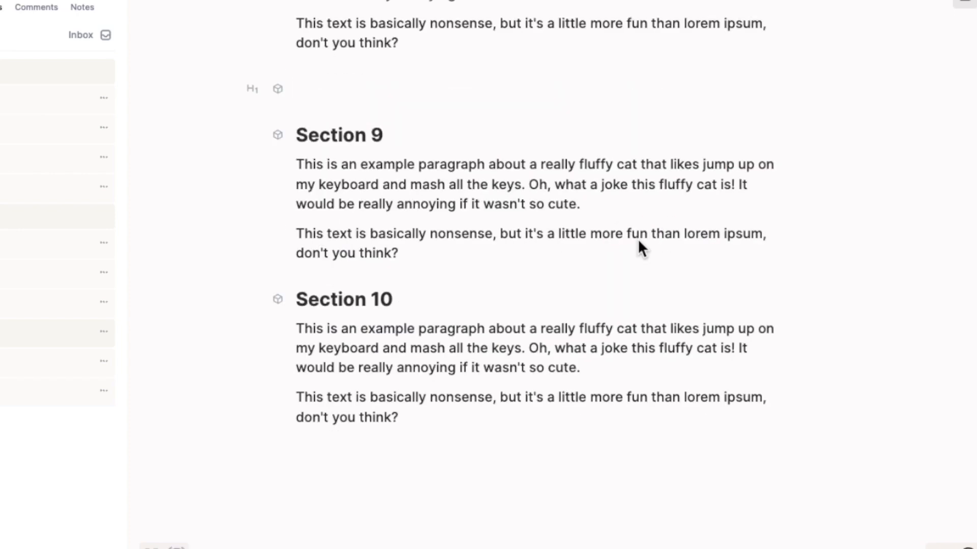
# - Title the empty heading 'Section 8', then retitle it 'New Title'
pyautogui.write('Section 8')
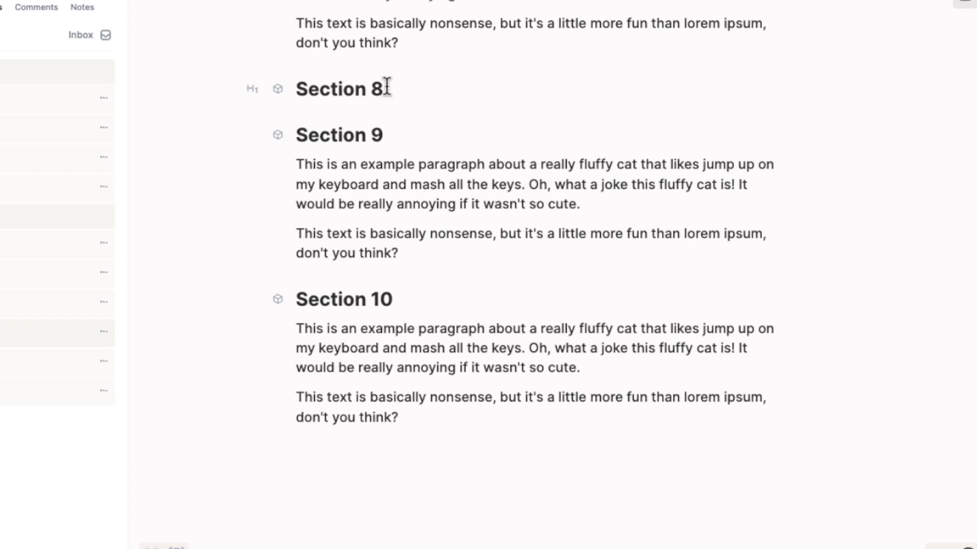
pyautogui.write('N')
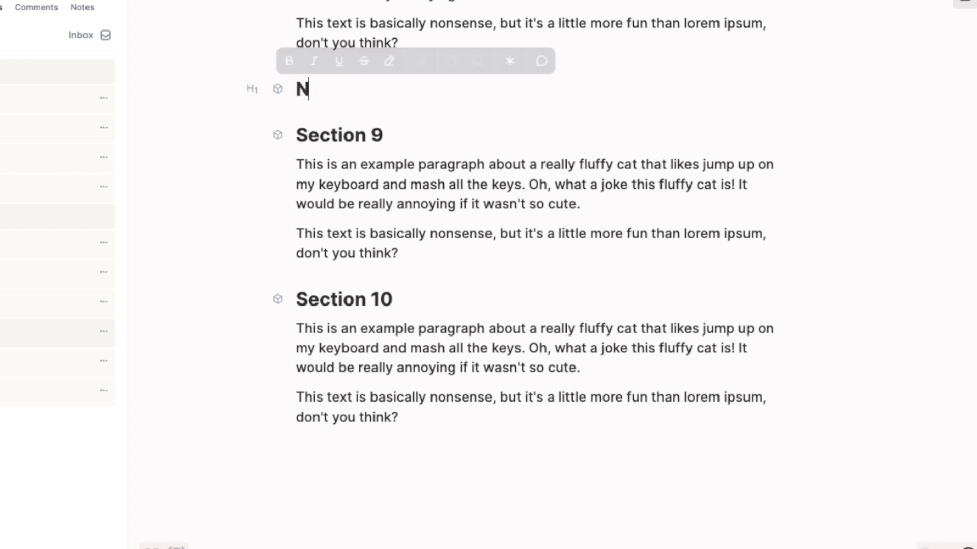
pyautogui.write('ew Title')
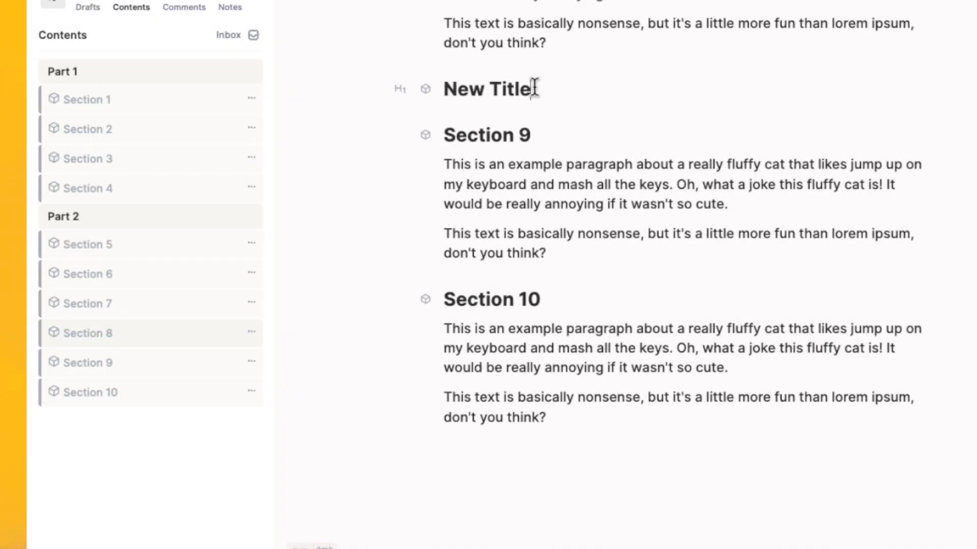
# - Write the body line "And now I'm writing this section!" beneath New Title
pyautogui.write('And now')
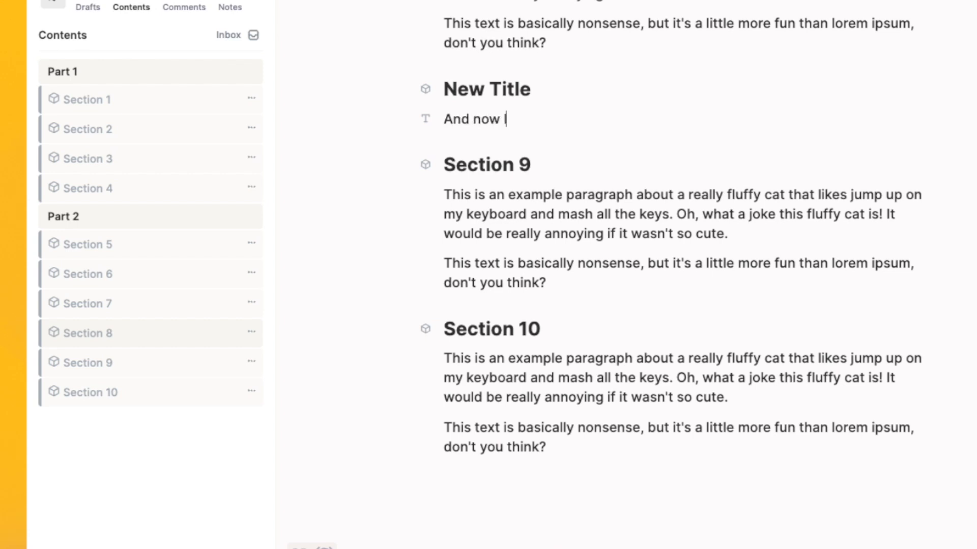
pyautogui.write("I'm writing this secti")
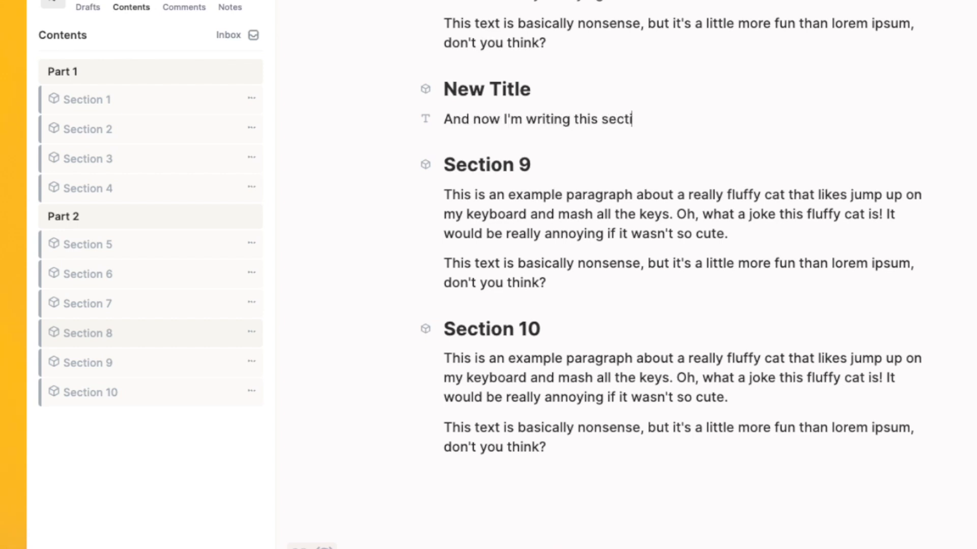
pyautogui.write('on!')
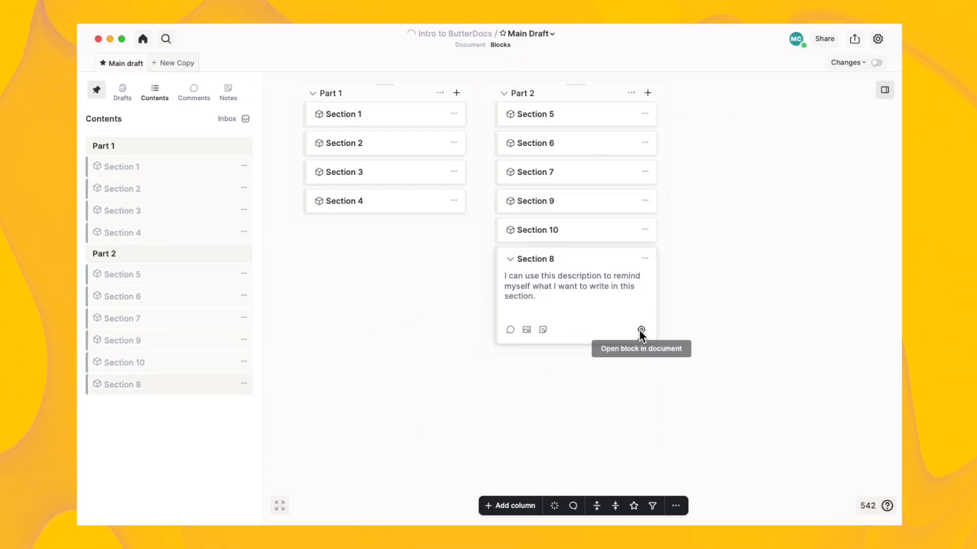
# - Jump to the relocated Section 8 block after Section 10 and highlight it via Contents
pyautogui.click(640, 329)
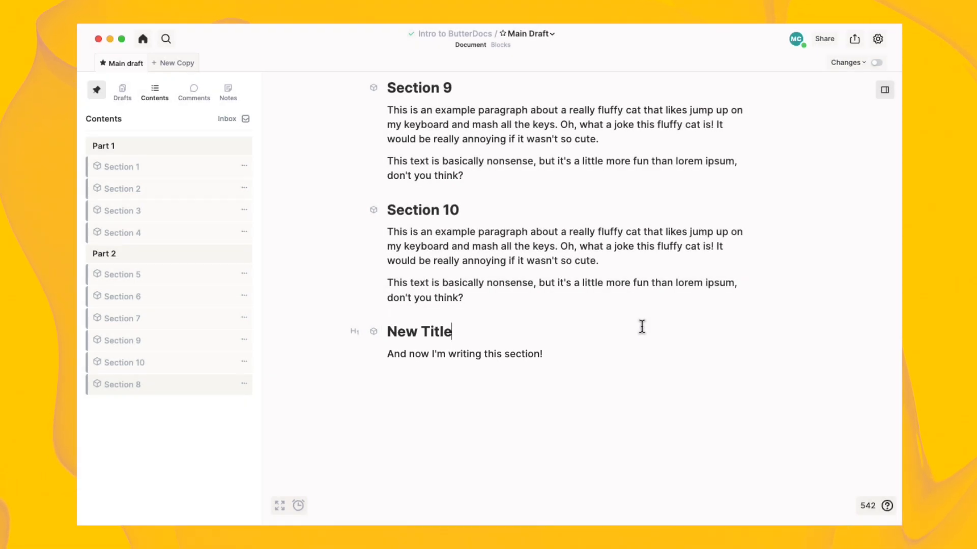
pyautogui.click(122, 384)
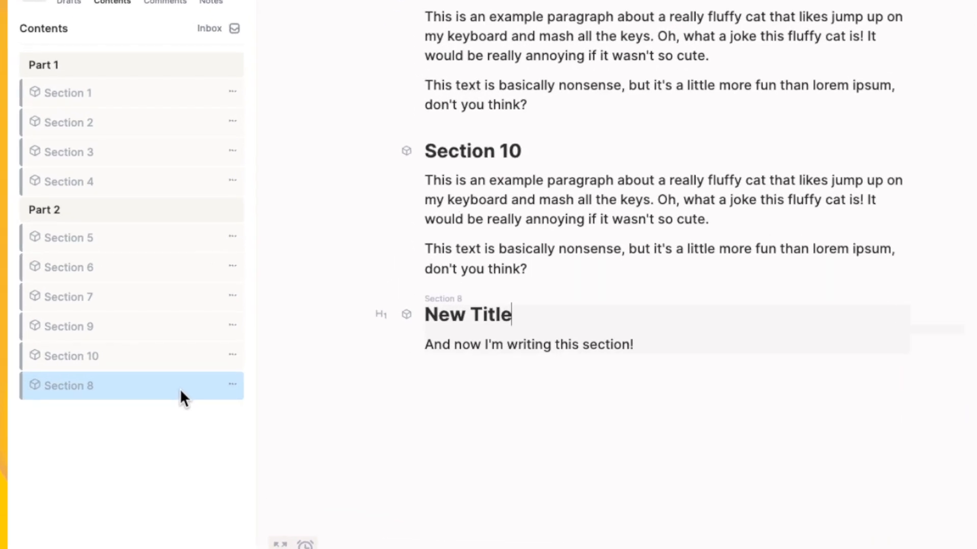